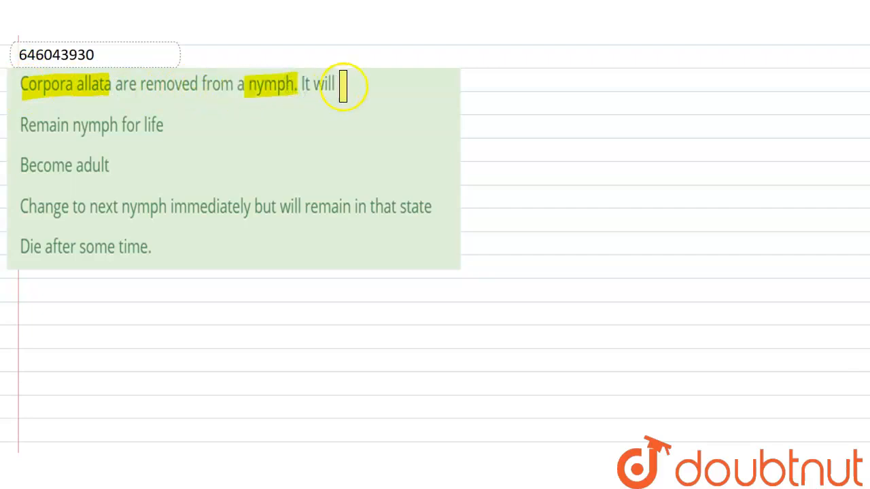
mouse_move(132, 124)
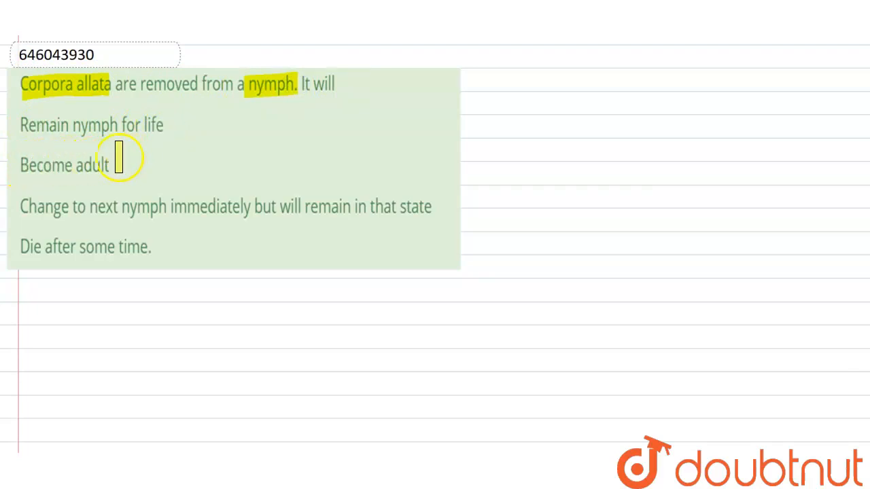
mouse_move(227, 206)
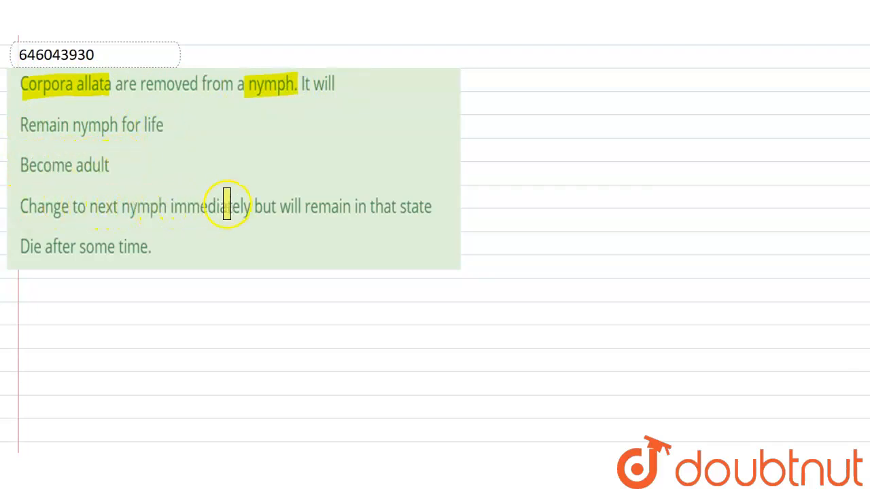
mouse_move(404, 206)
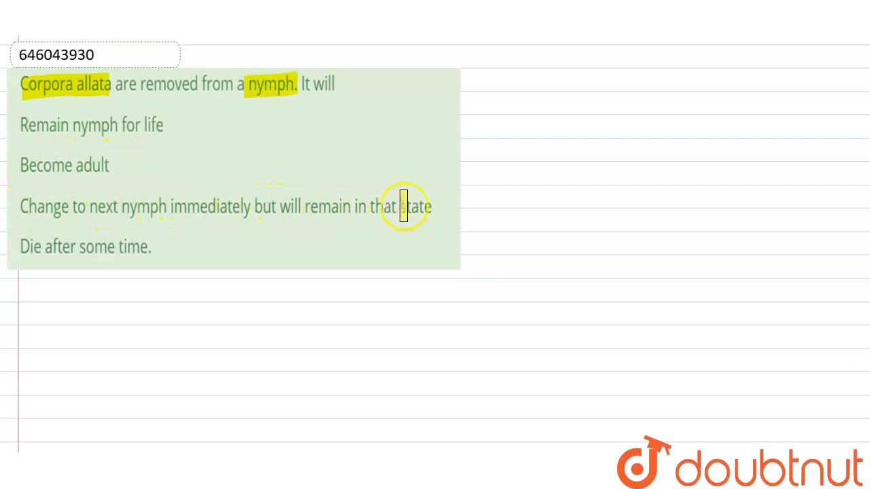
mouse_move(20, 247)
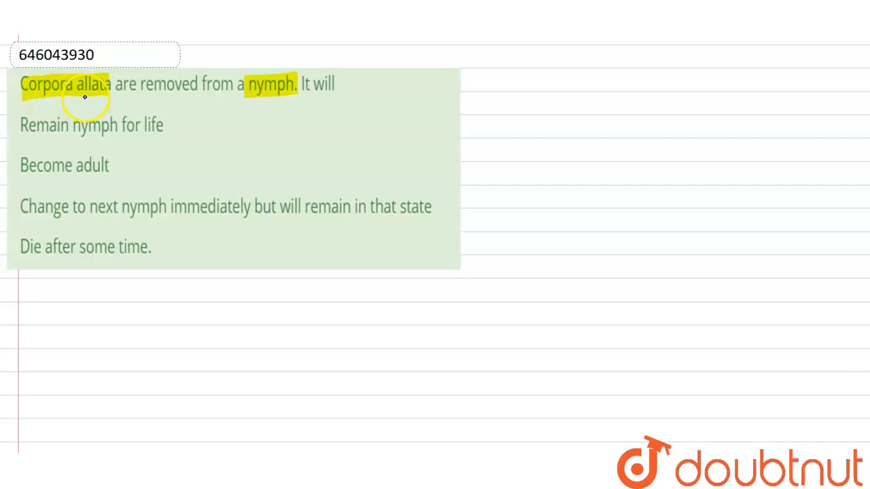
- Draw an arrow from 'Corpora allata' rightward and handwrite 'Situated brain.'
left_click_drag(81, 106, 482, 102)
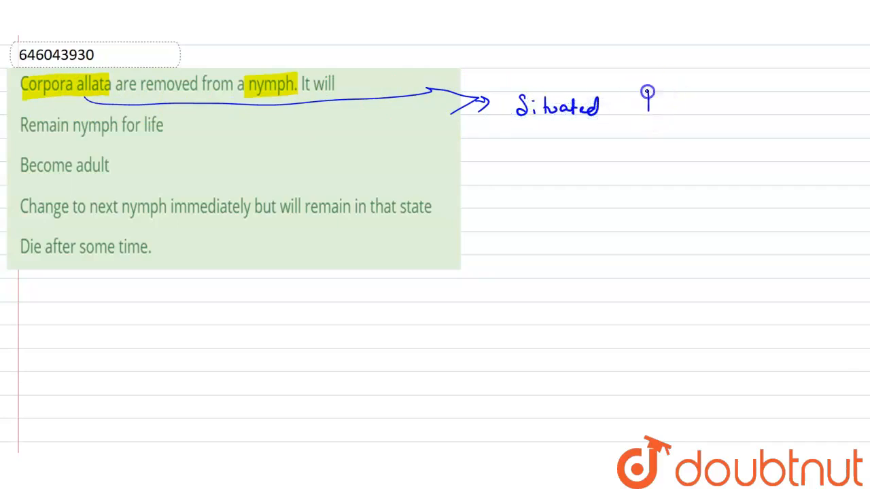
type("brain.")
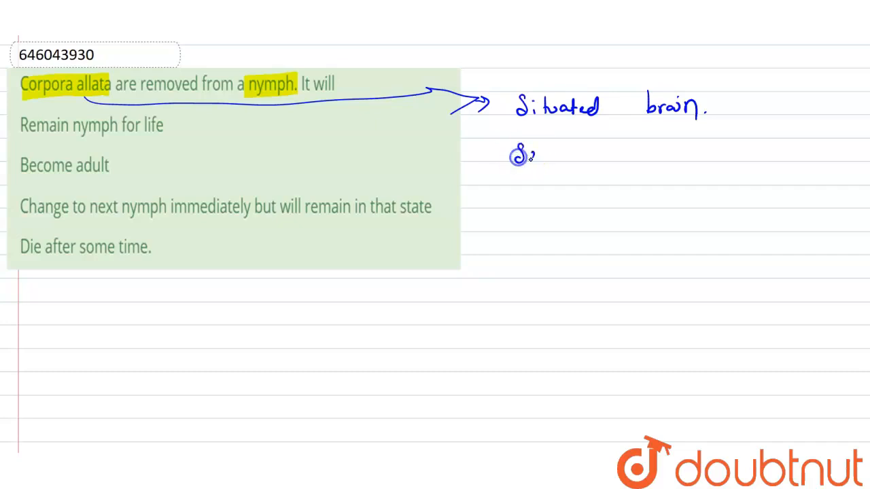
- Handwrite 'Secret Juvenile Hormone' on the line beneath 'Situated brain.'
type("Secret")
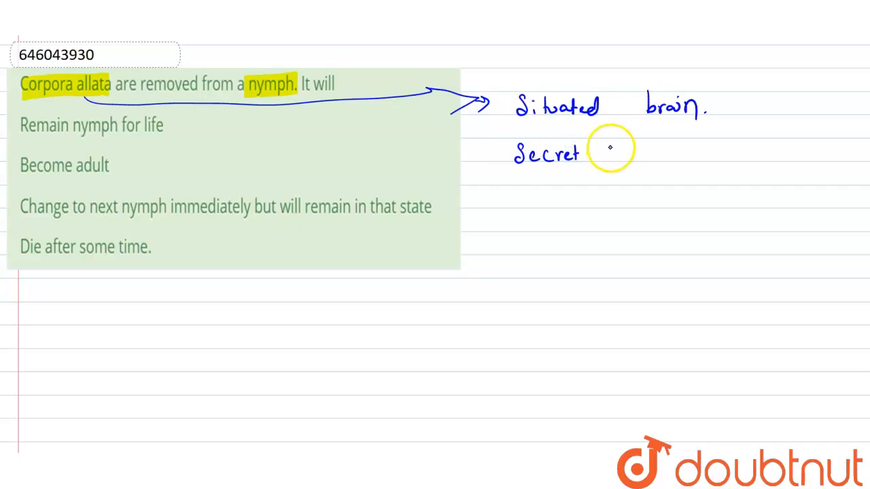
type("Juvenile Hormone")
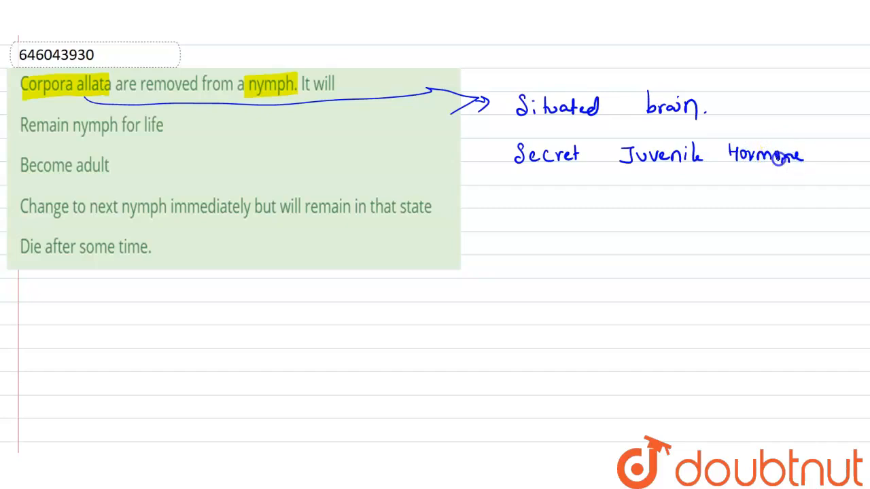
mouse_move(778, 160)
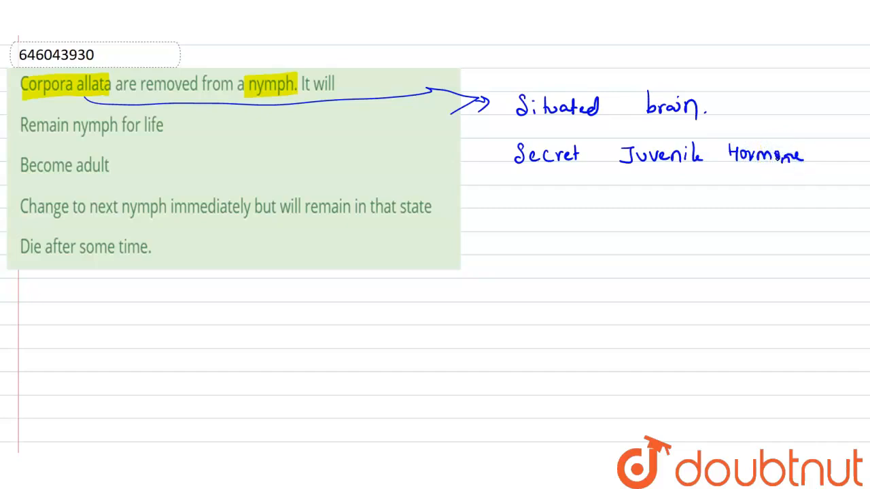